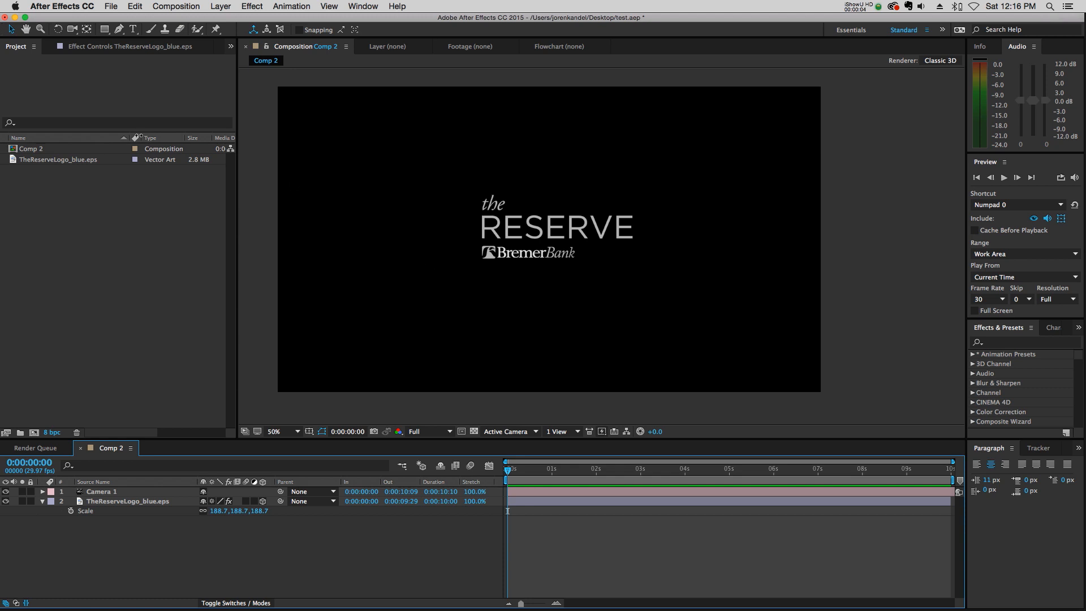
pyautogui.moveTo(572, 183)
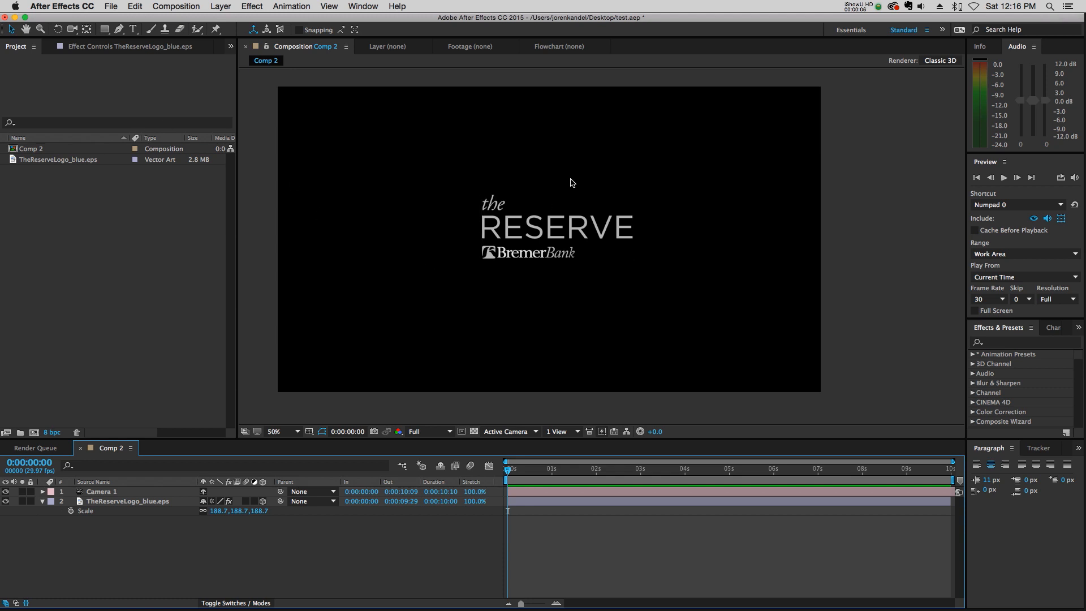
# Open Interpret Footage > Main for TheReserveLogo_blue.eps from the Project panel
pyautogui.click(530, 468)
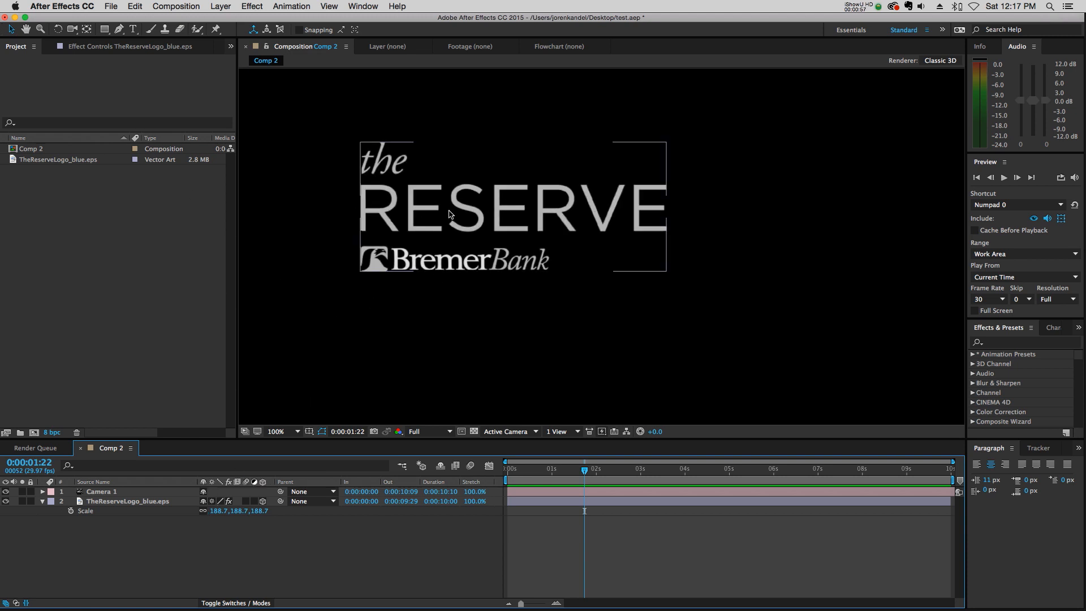
pyautogui.click(59, 159)
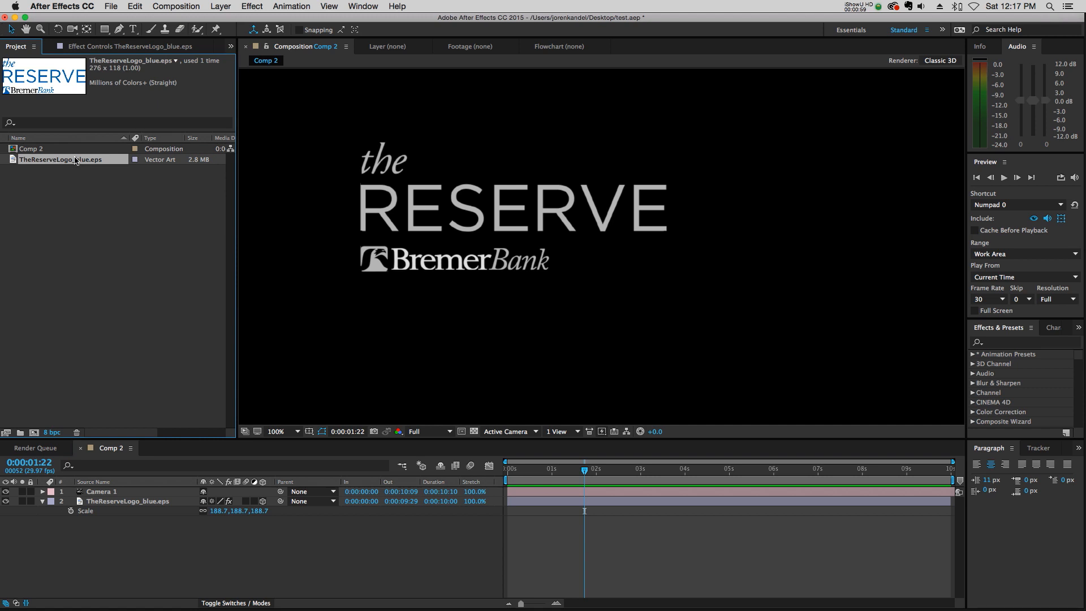
pyautogui.rightClick(66, 159)
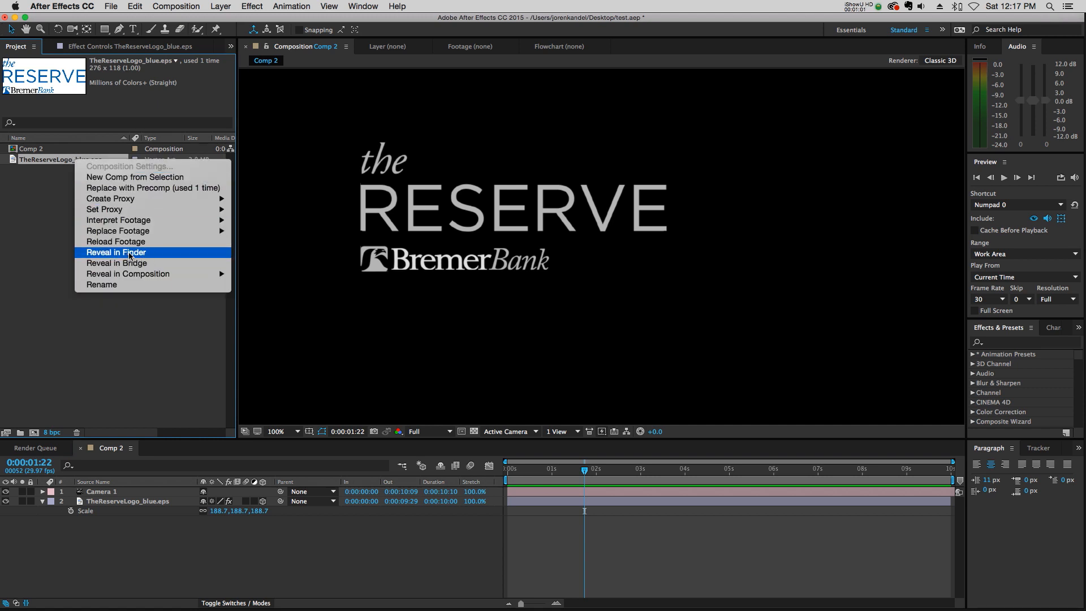
pyautogui.moveTo(118, 219)
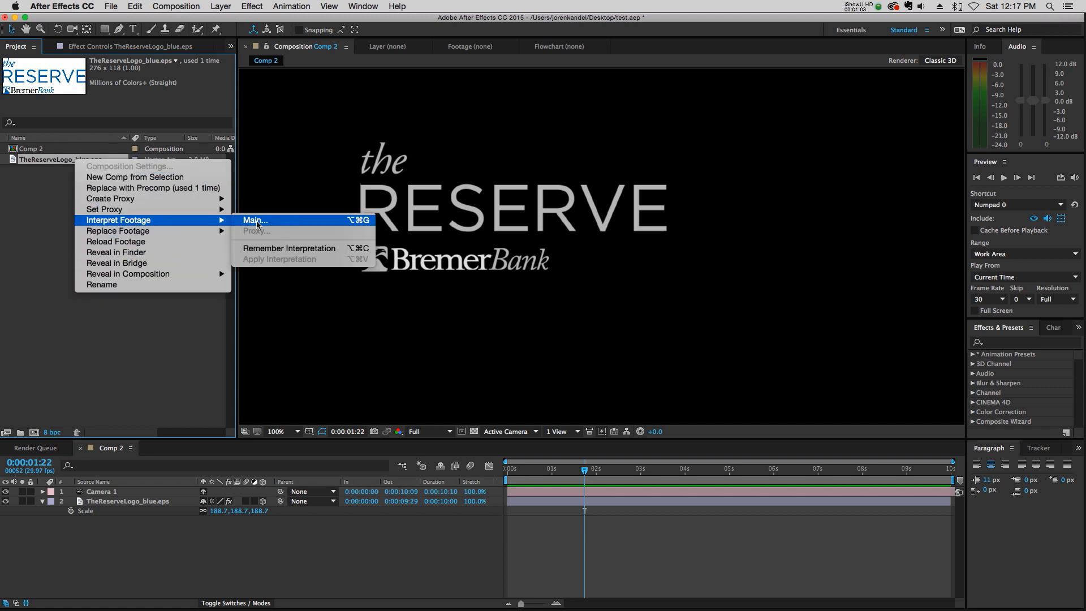
pyautogui.click(255, 220)
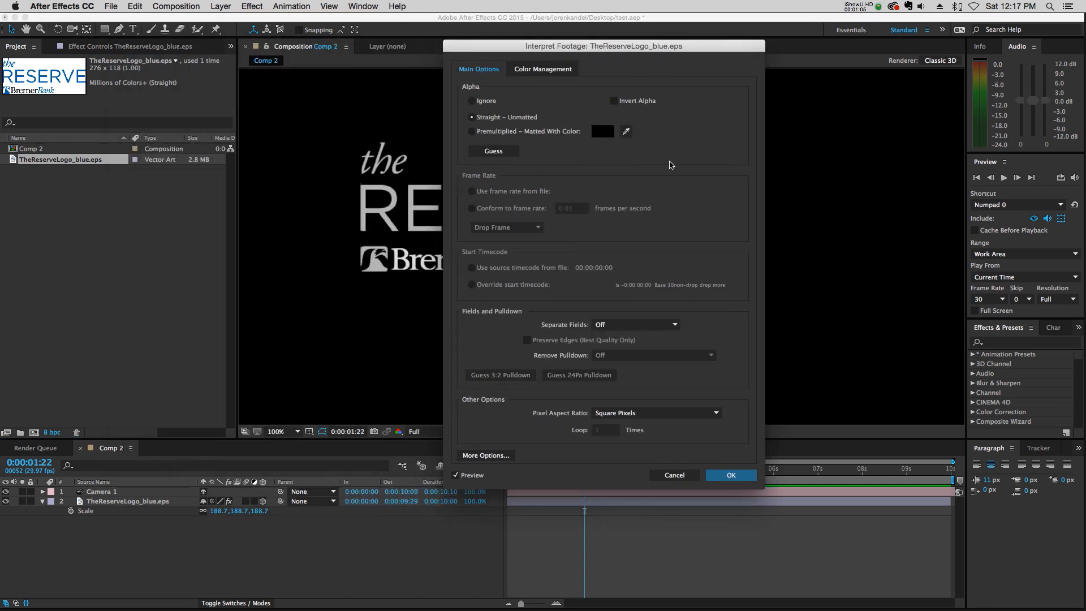
pyautogui.moveTo(487, 164)
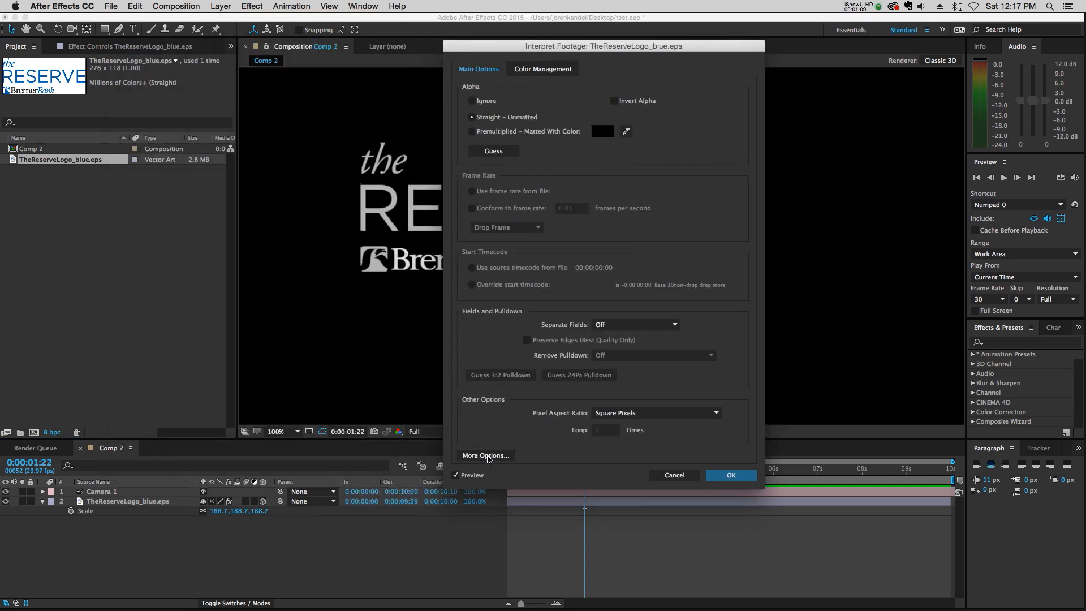
# Set EPS Options antialiasing to More Accurate and confirm
pyautogui.click(484, 454)
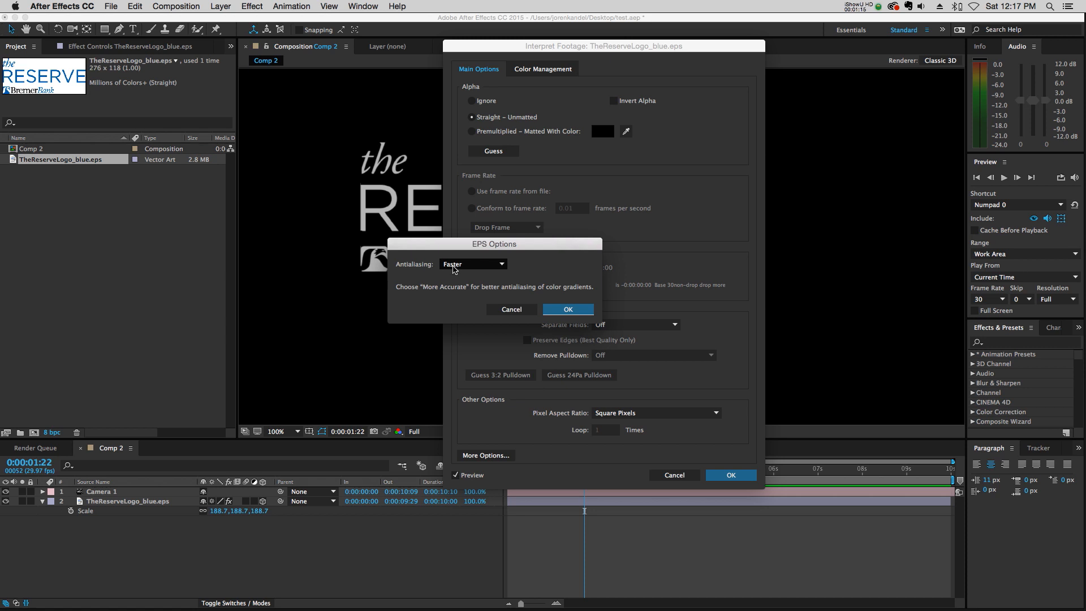
pyautogui.moveTo(500, 268)
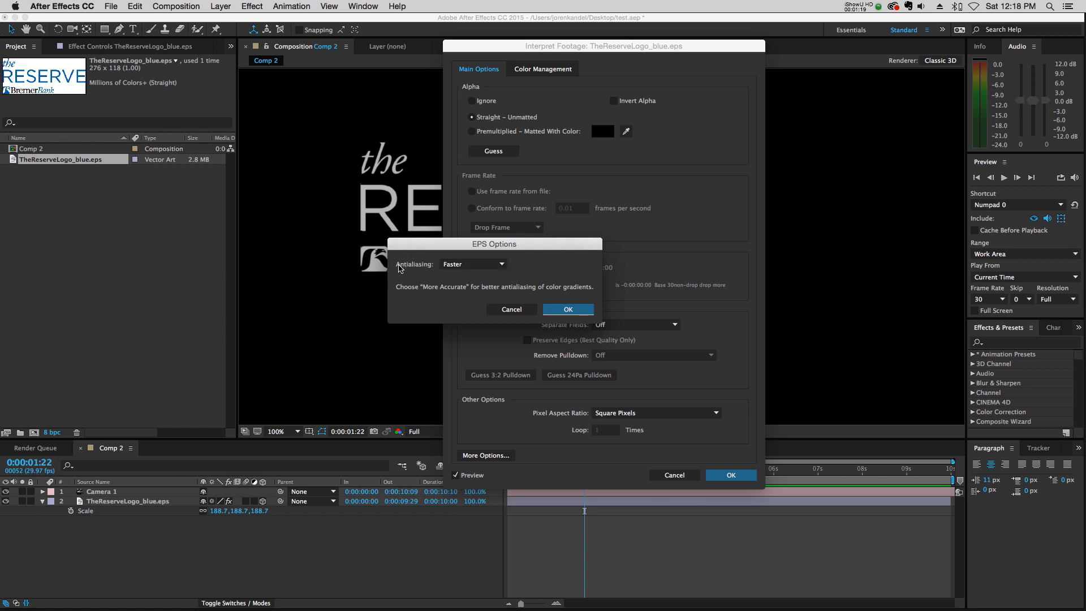
pyautogui.moveTo(408, 269)
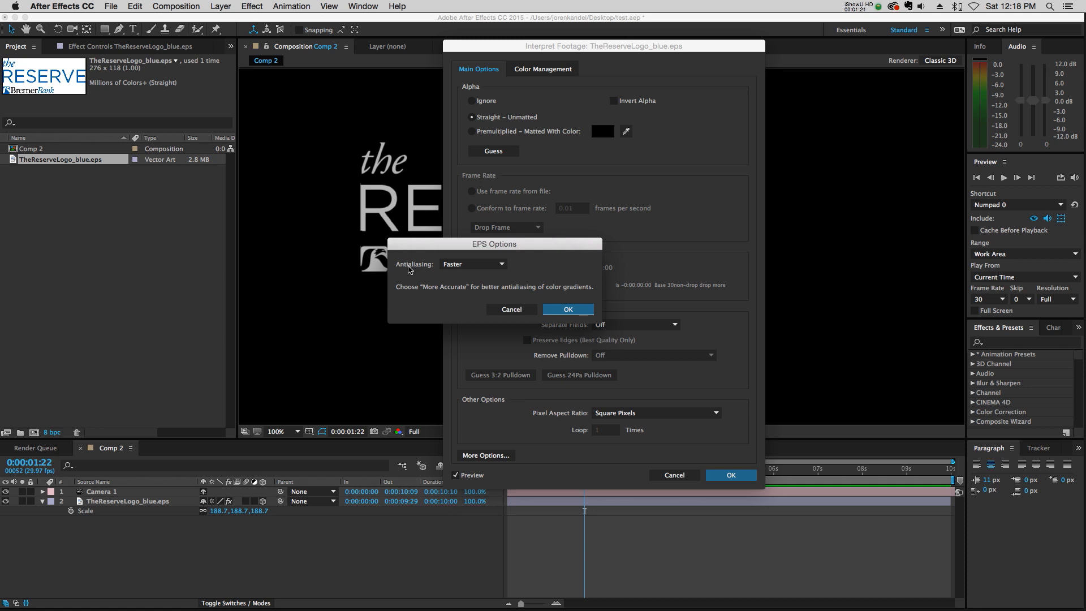
pyautogui.moveTo(476, 271)
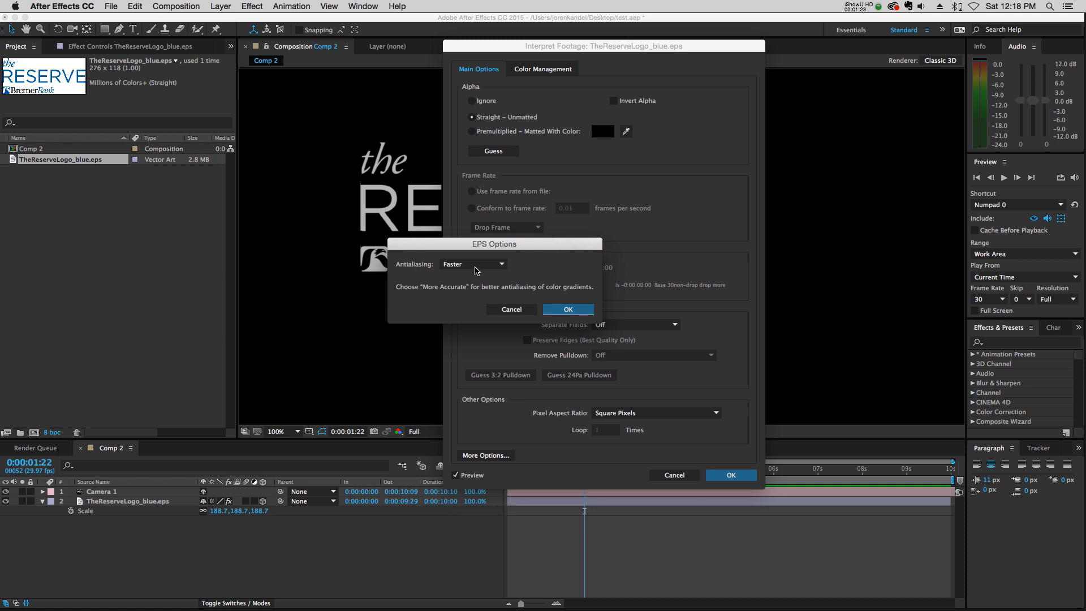
pyautogui.click(473, 263)
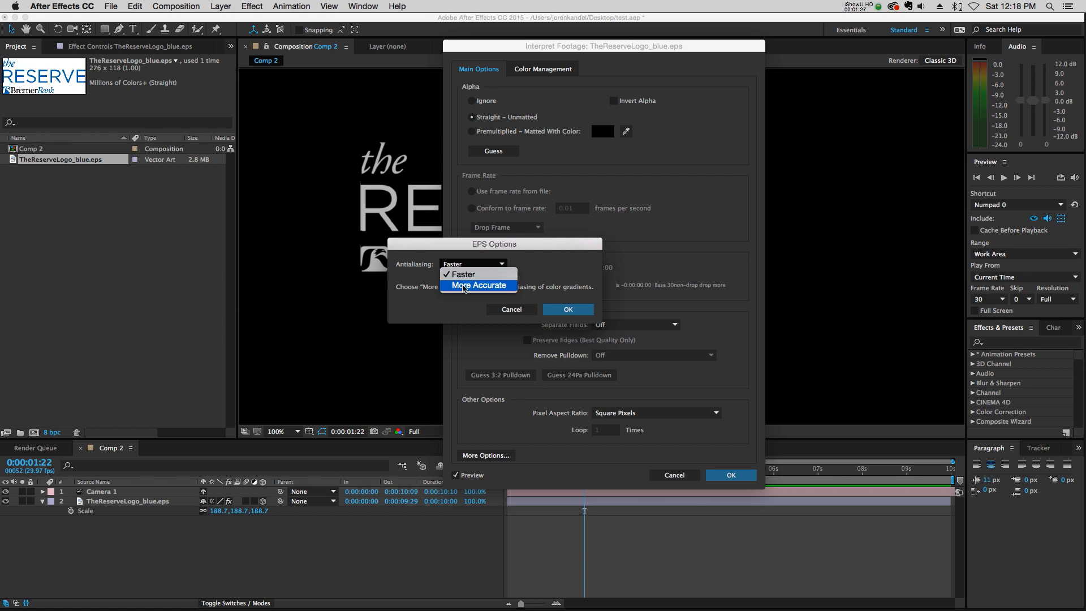
pyautogui.click(477, 285)
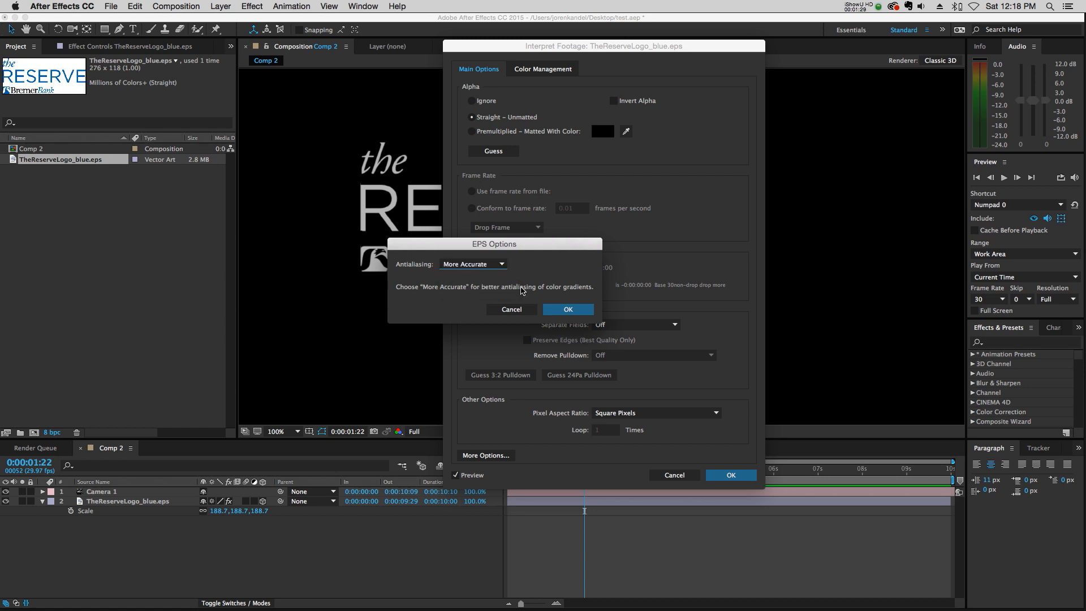
pyautogui.moveTo(548, 296)
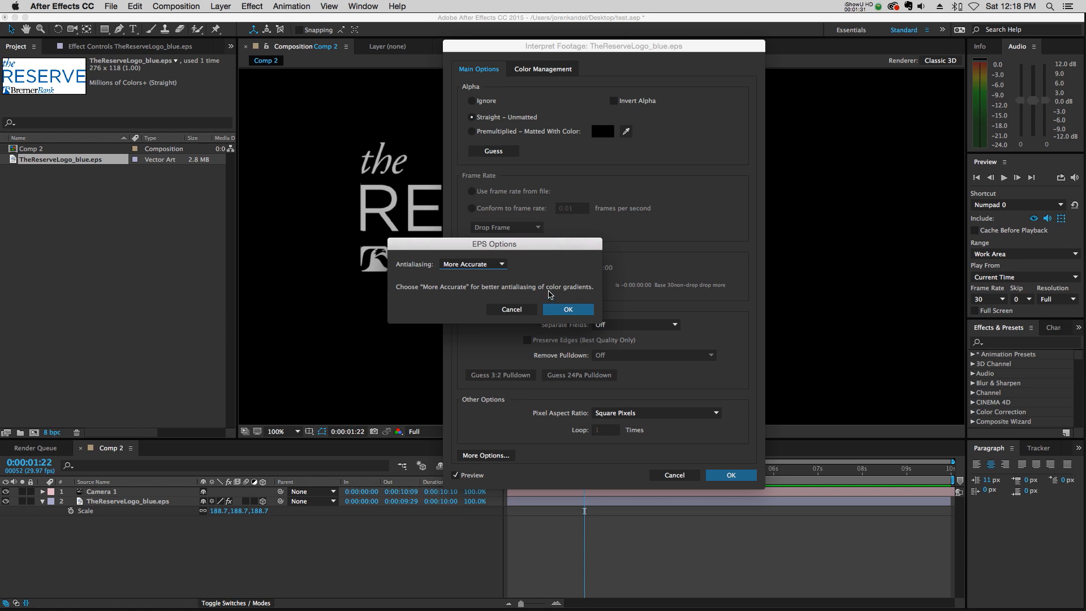
pyautogui.moveTo(568, 308)
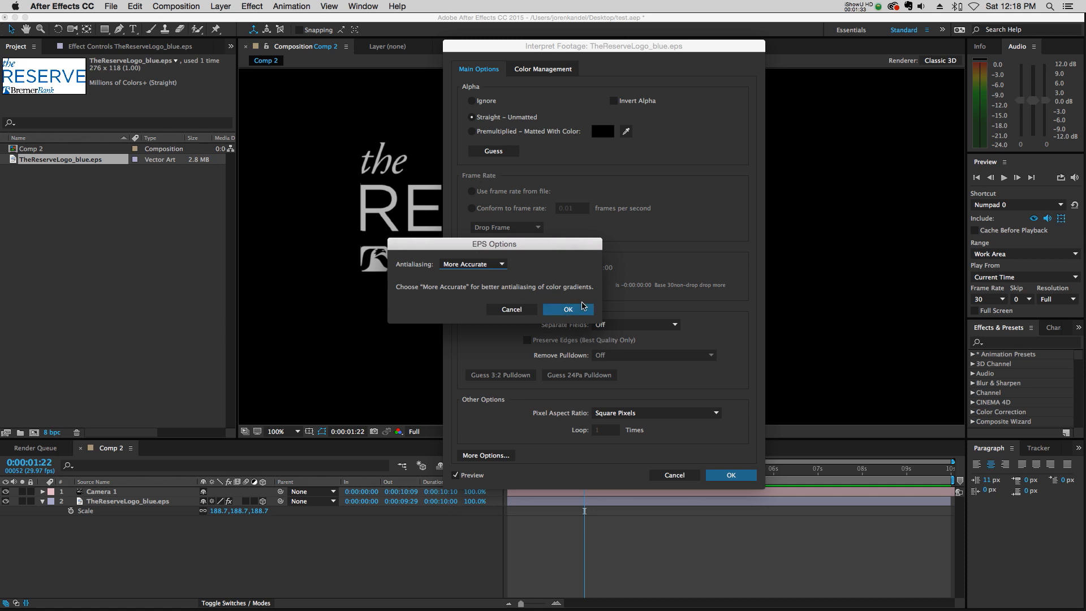
pyautogui.click(473, 264)
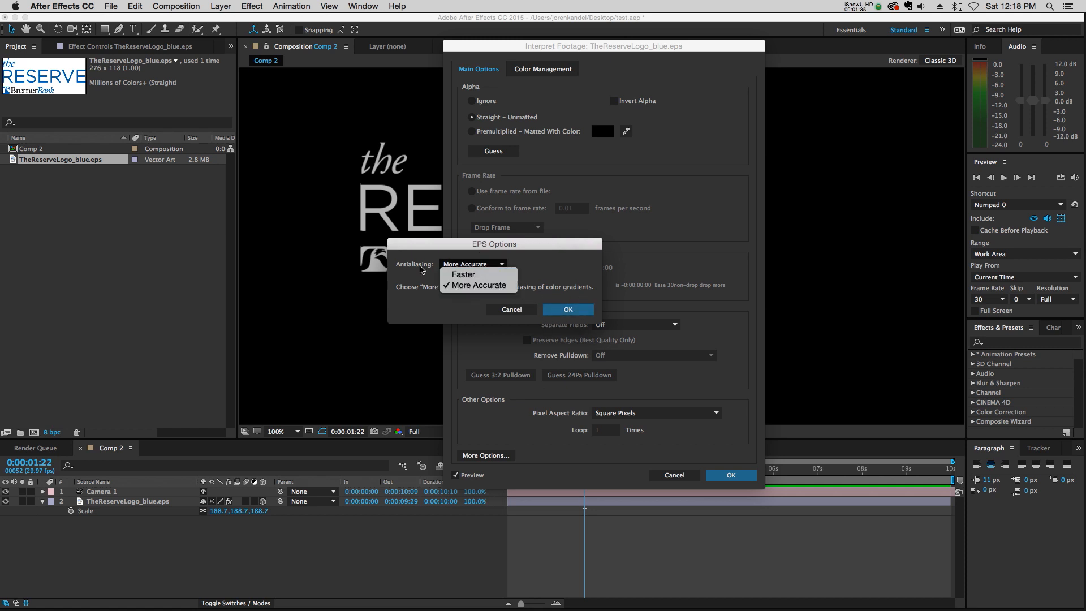
pyautogui.click(486, 285)
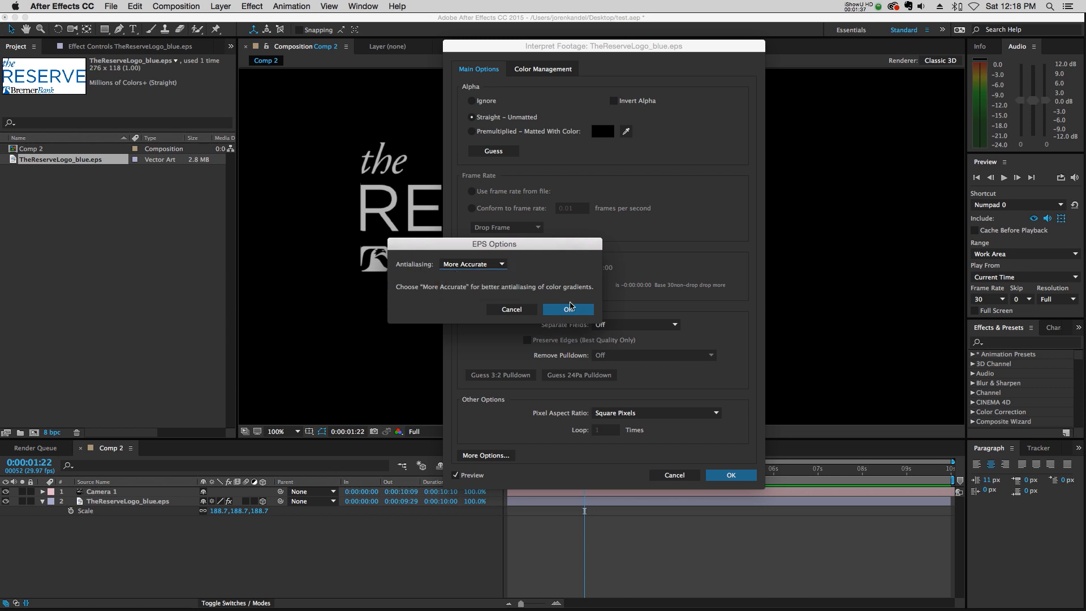
pyautogui.click(567, 309)
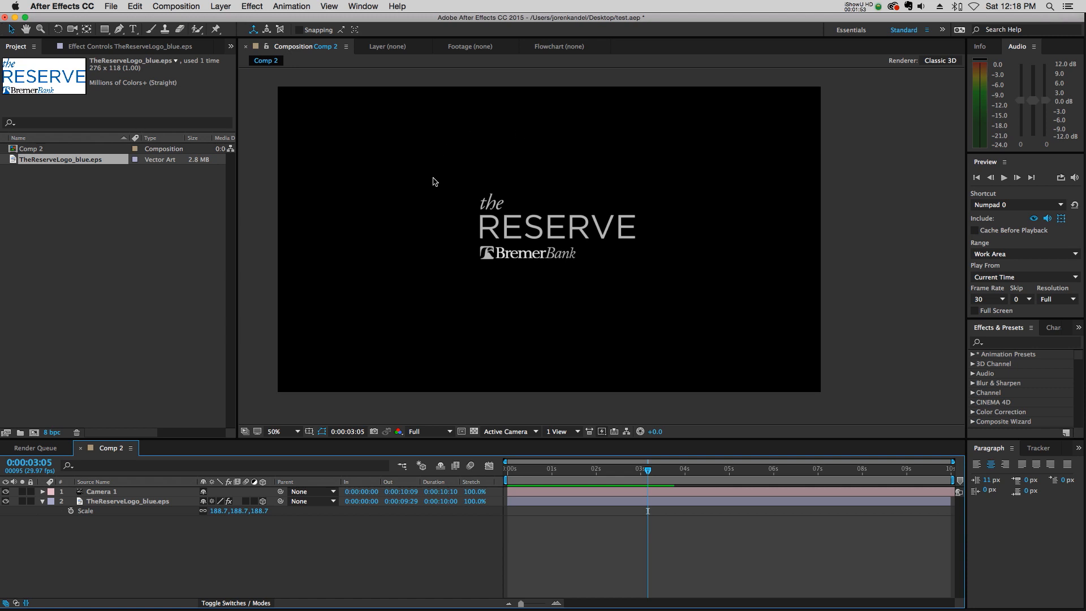
pyautogui.moveTo(330, 273)
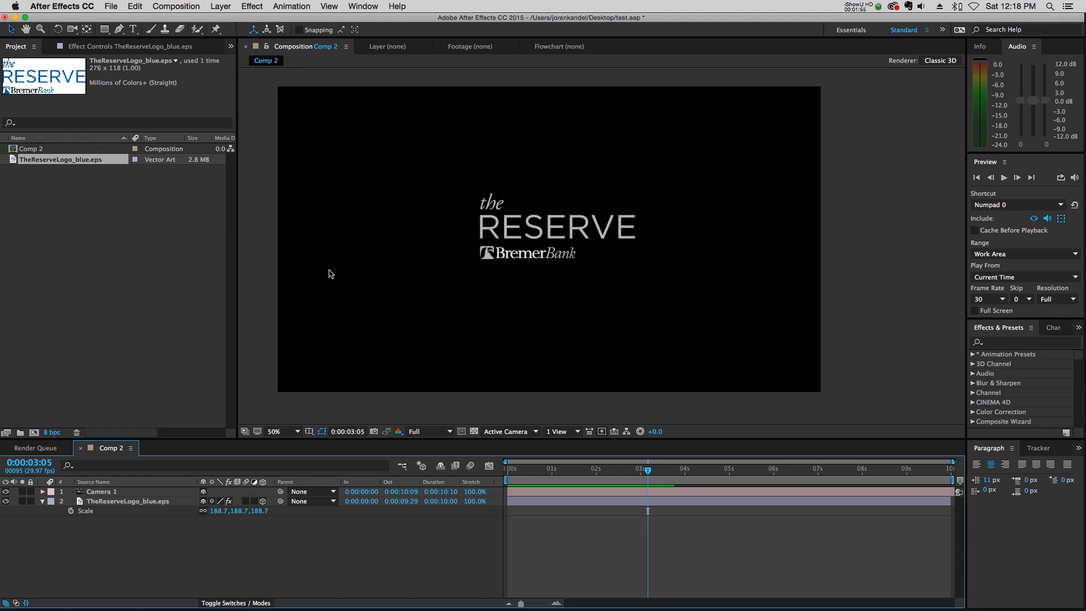
pyautogui.moveTo(332, 278)
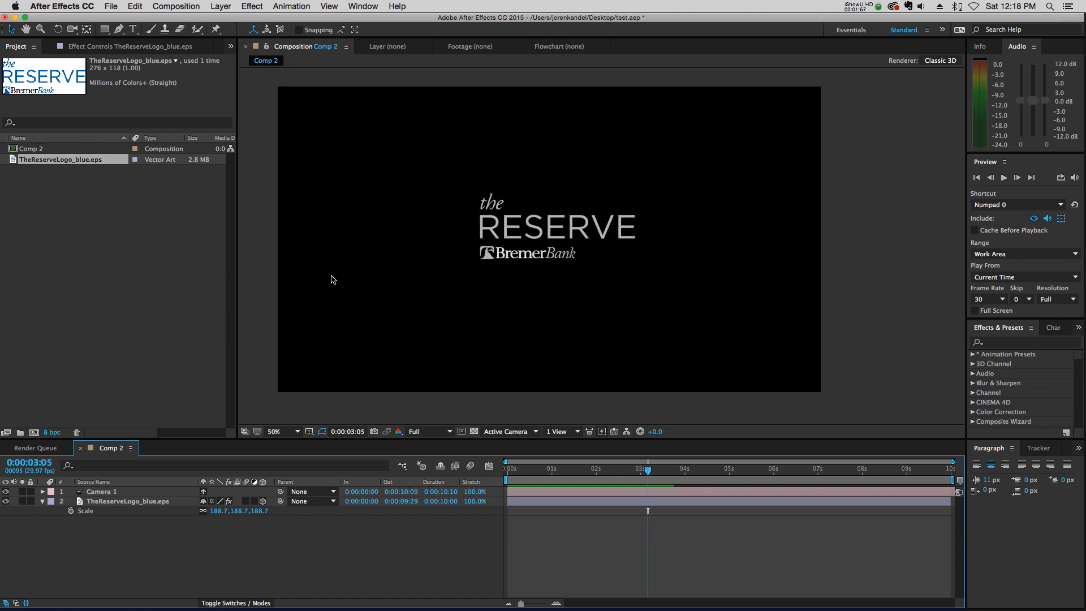